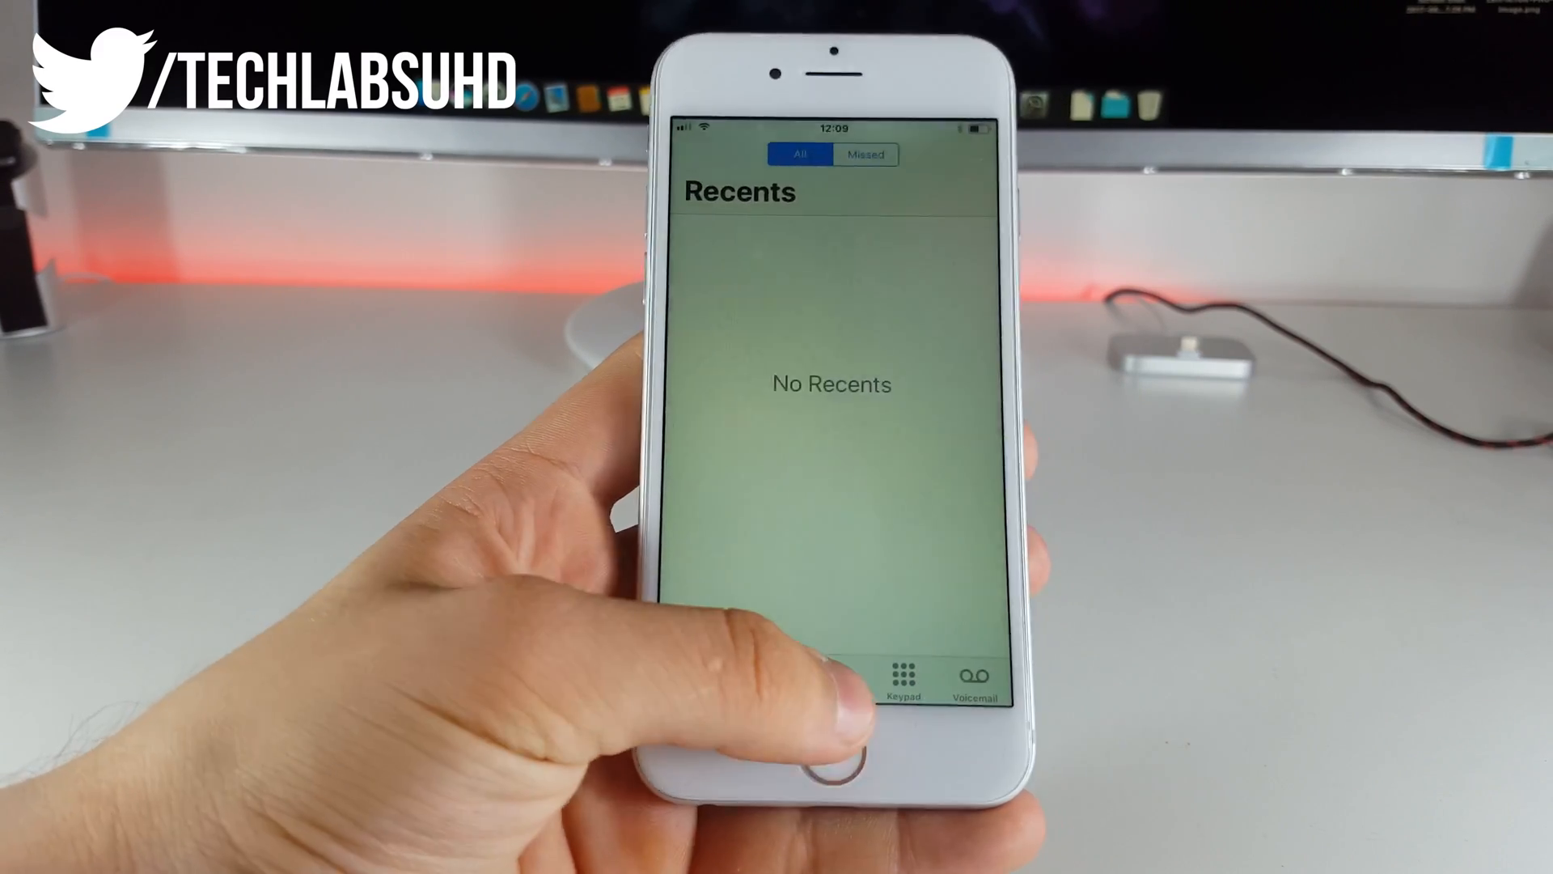
Step: Switch from the empty Recents list to the Keypad tab to show the dial pad
{"action": "left_click", "coordinate": [900, 676]}
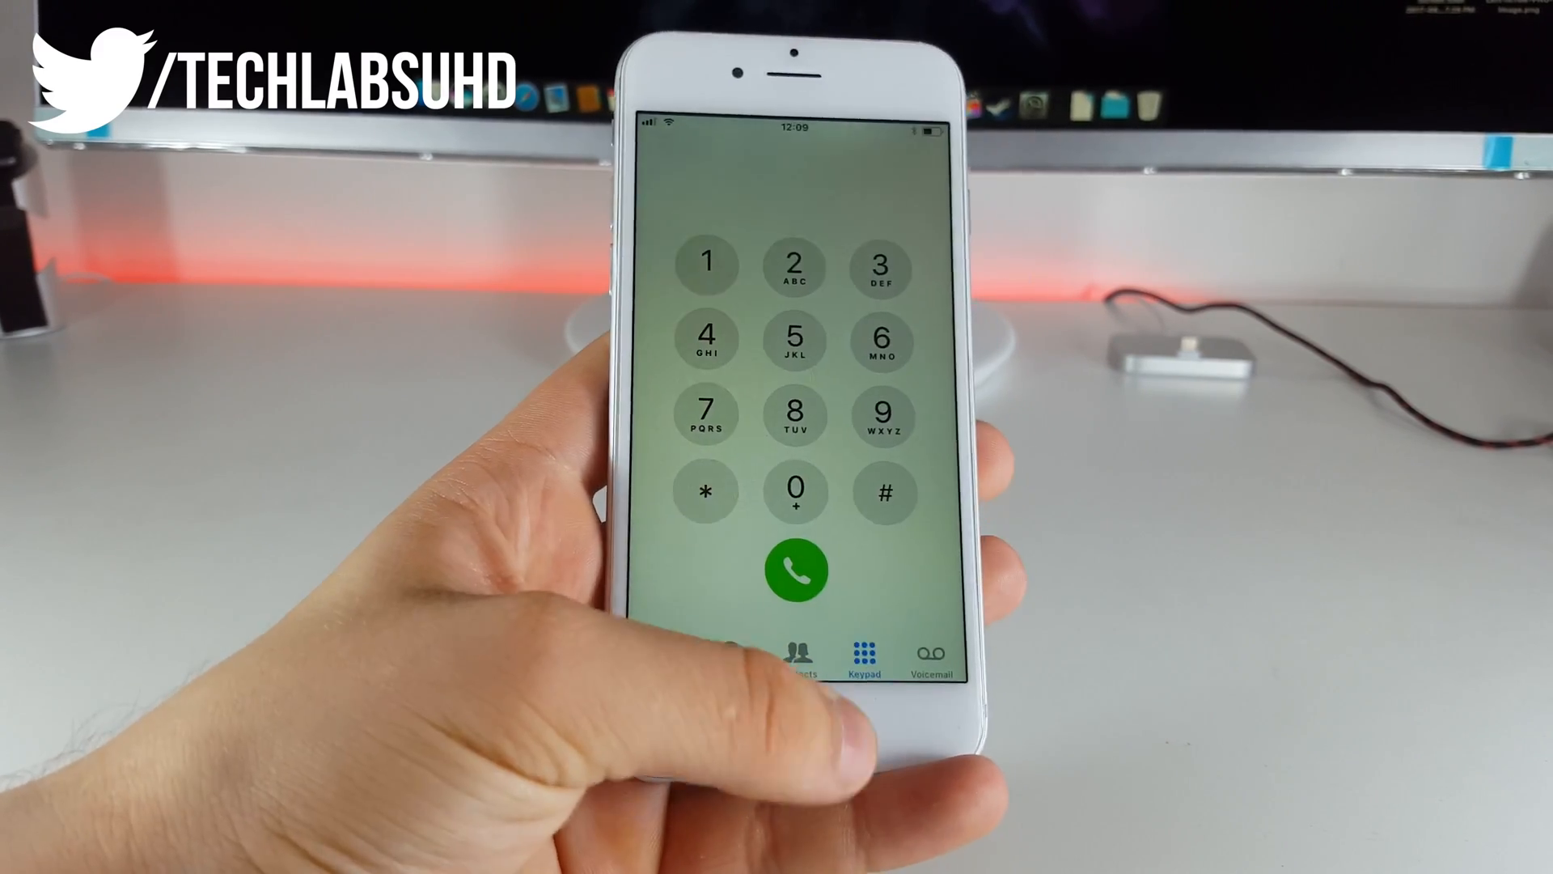